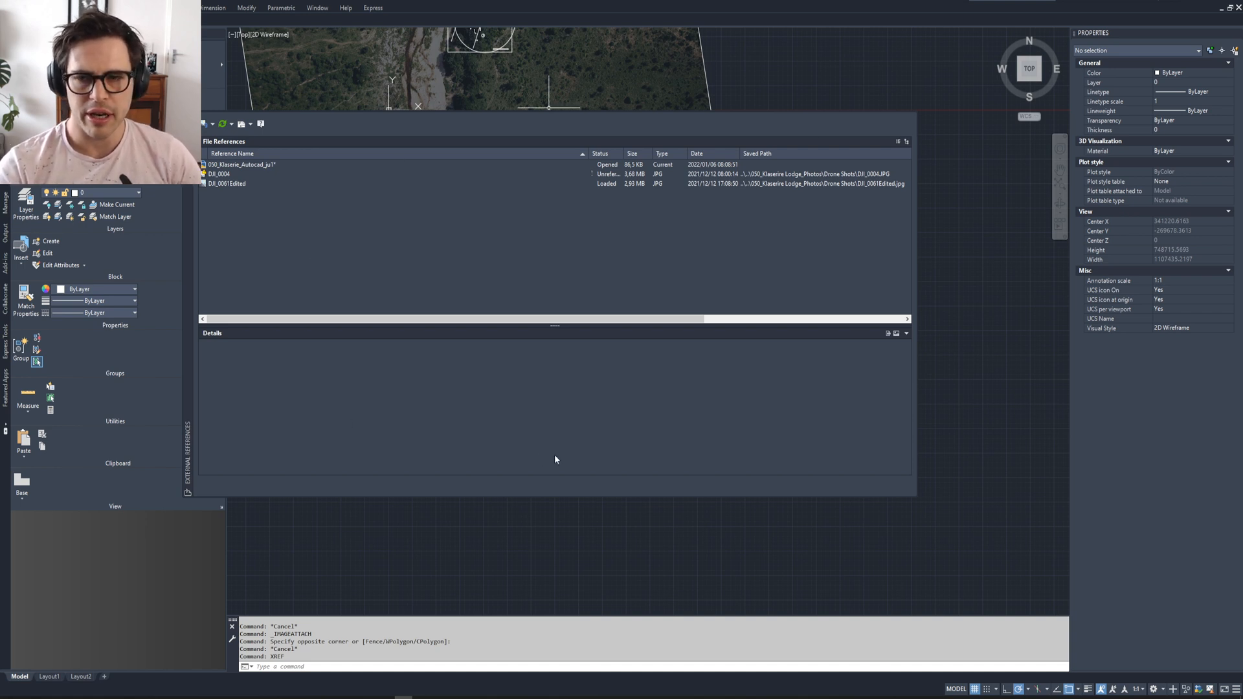
# Choose Attach Image from the reference type list for the Klaserie floor plan sketch
pyautogui.click(206, 124)
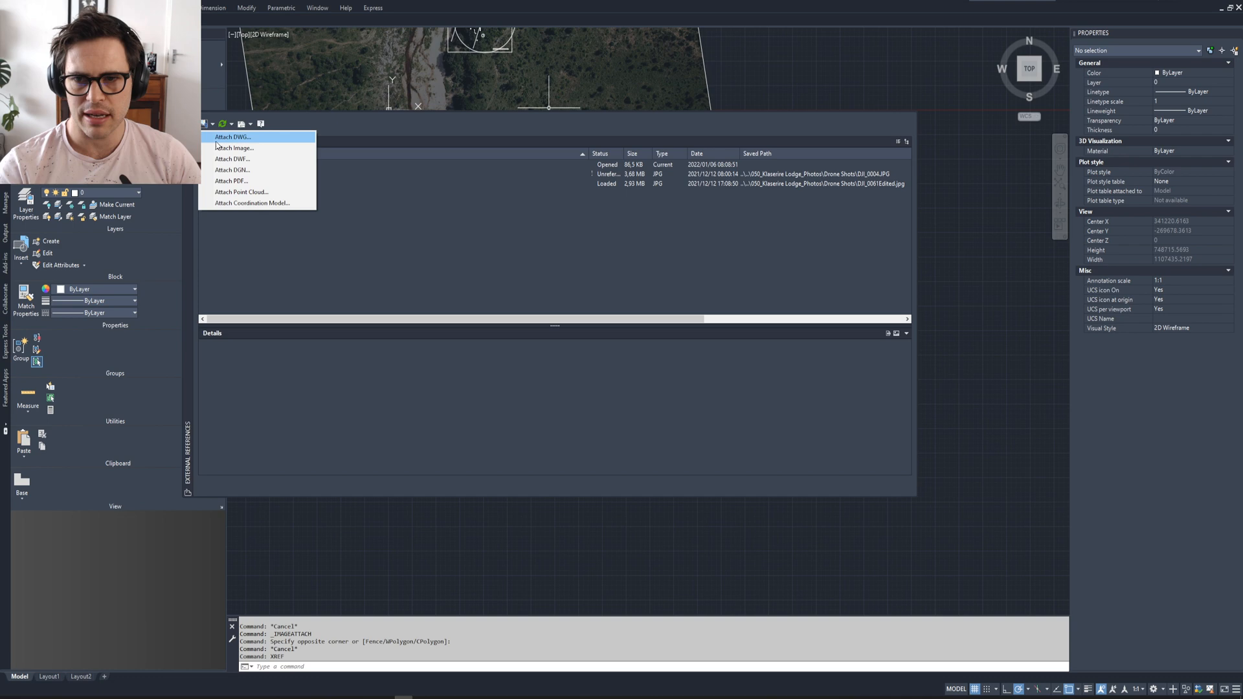
pyautogui.moveTo(230, 170)
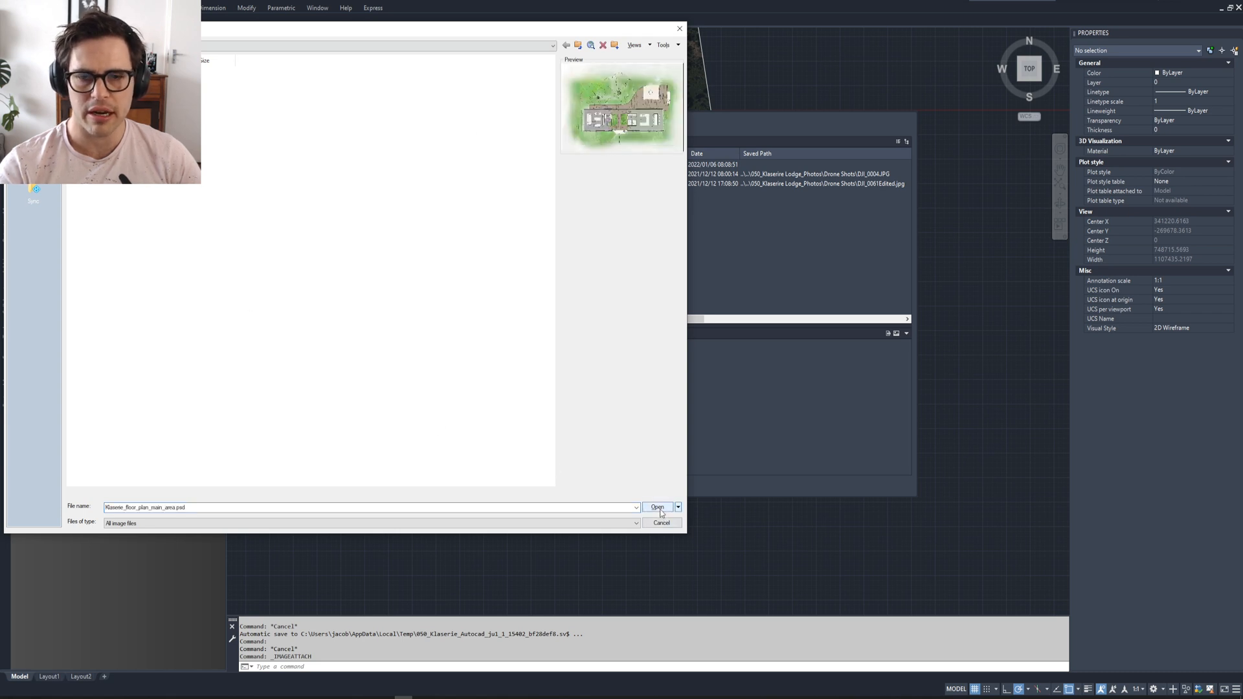
# Attach the floor plan image with insertion point and scale specified on-screen
pyautogui.click(658, 507)
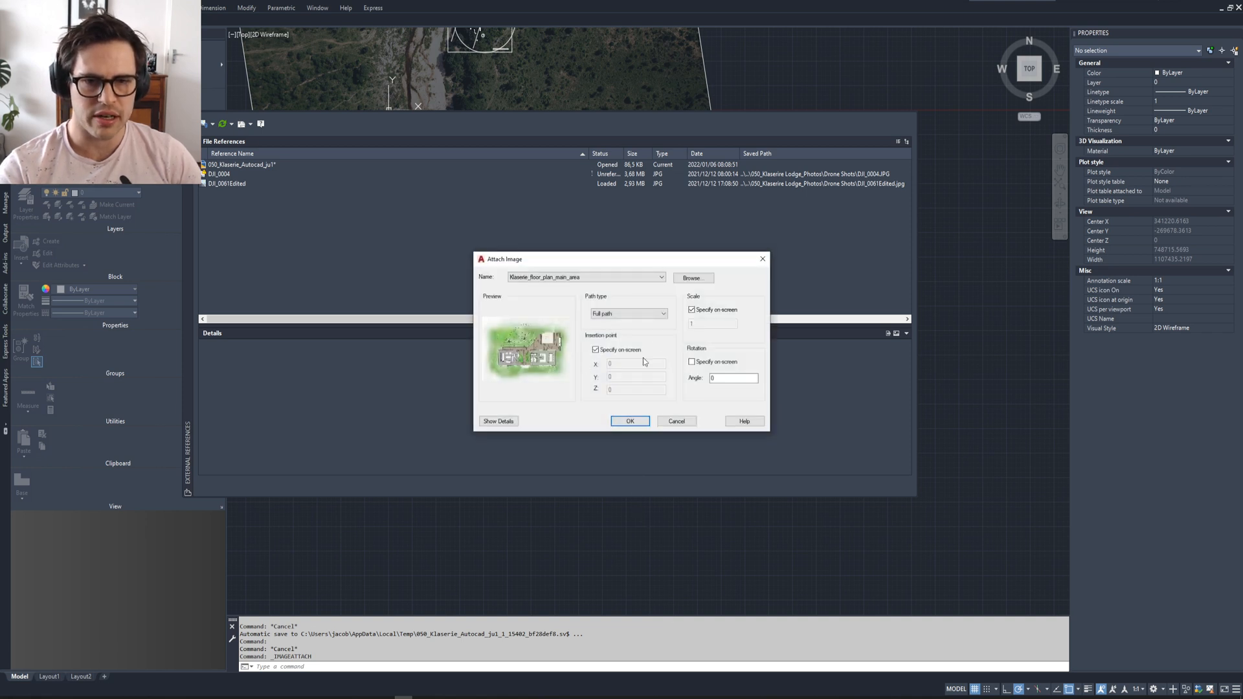
pyautogui.moveTo(634, 371)
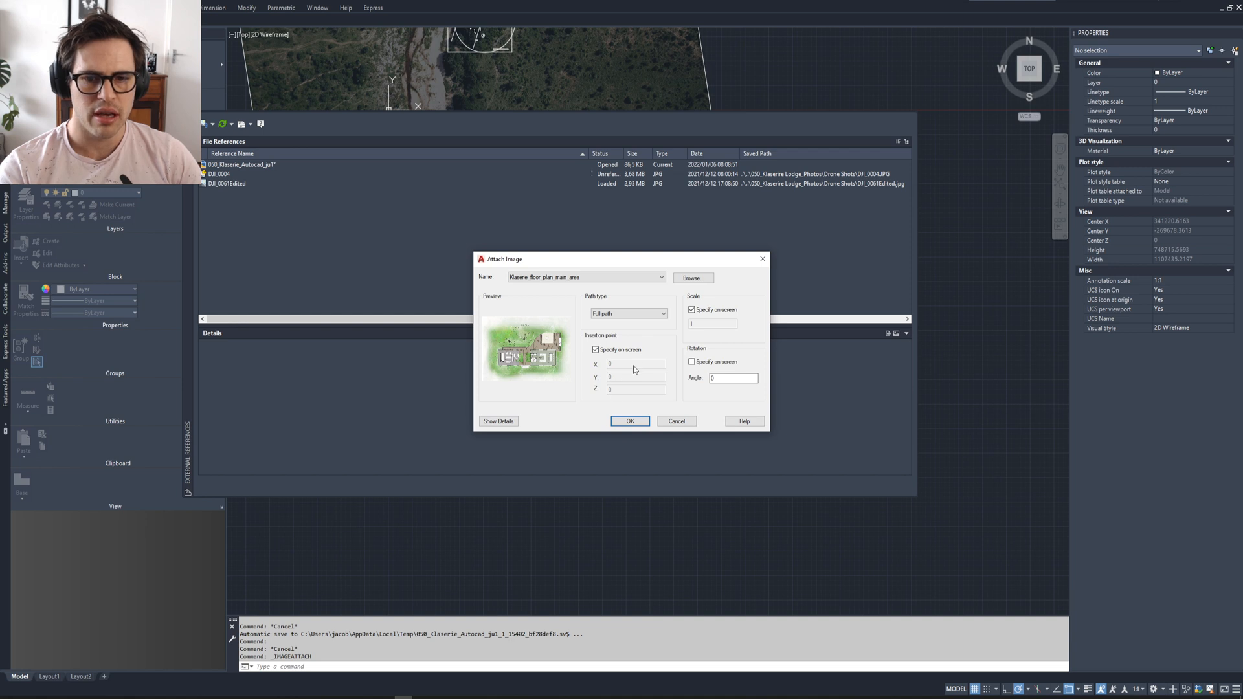
pyautogui.moveTo(650, 375)
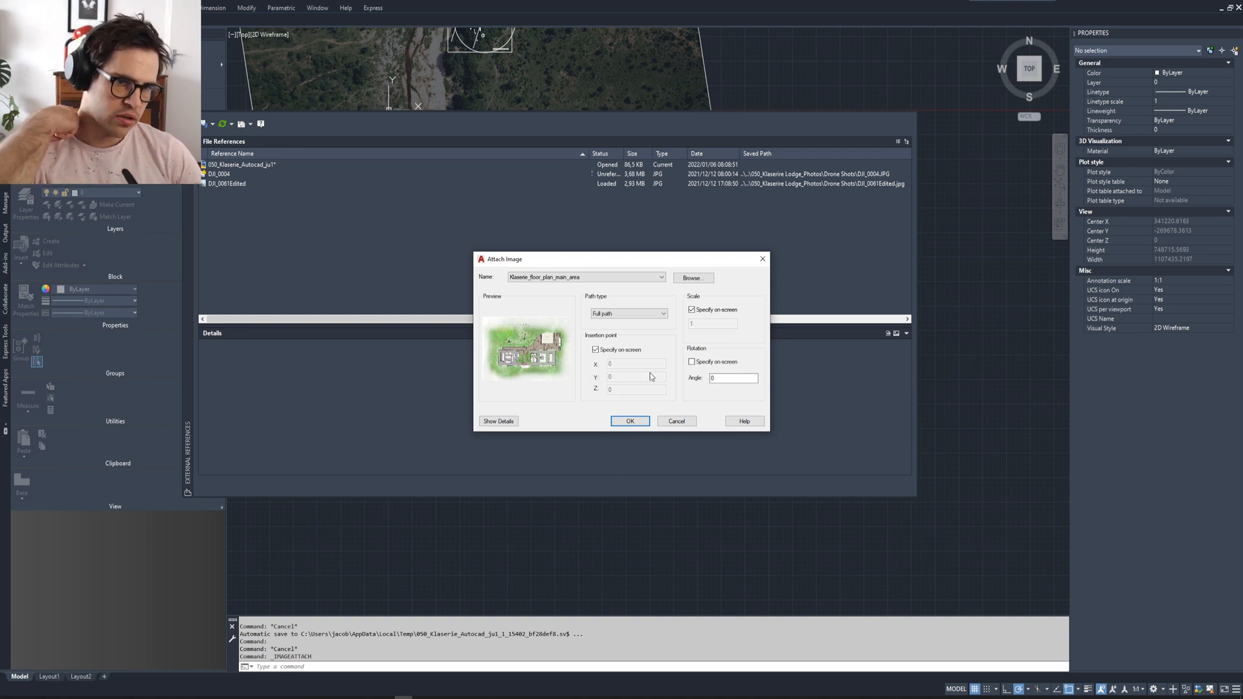
pyautogui.click(692, 309)
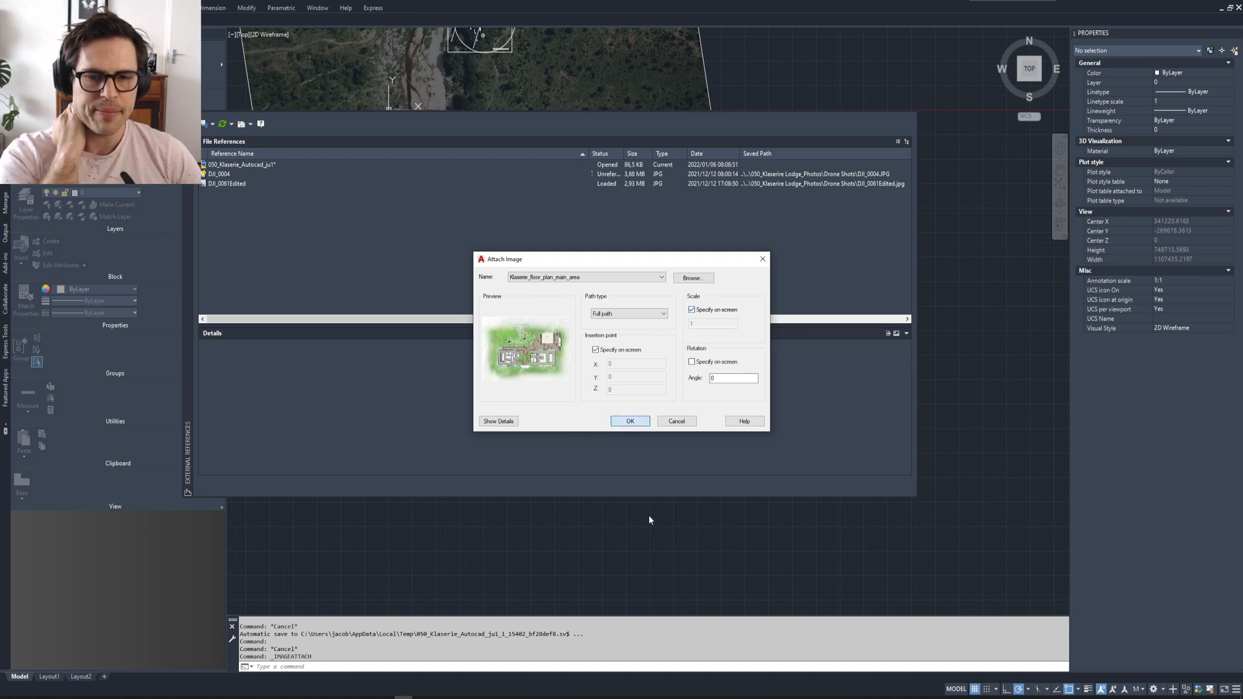
pyautogui.click(630, 421)
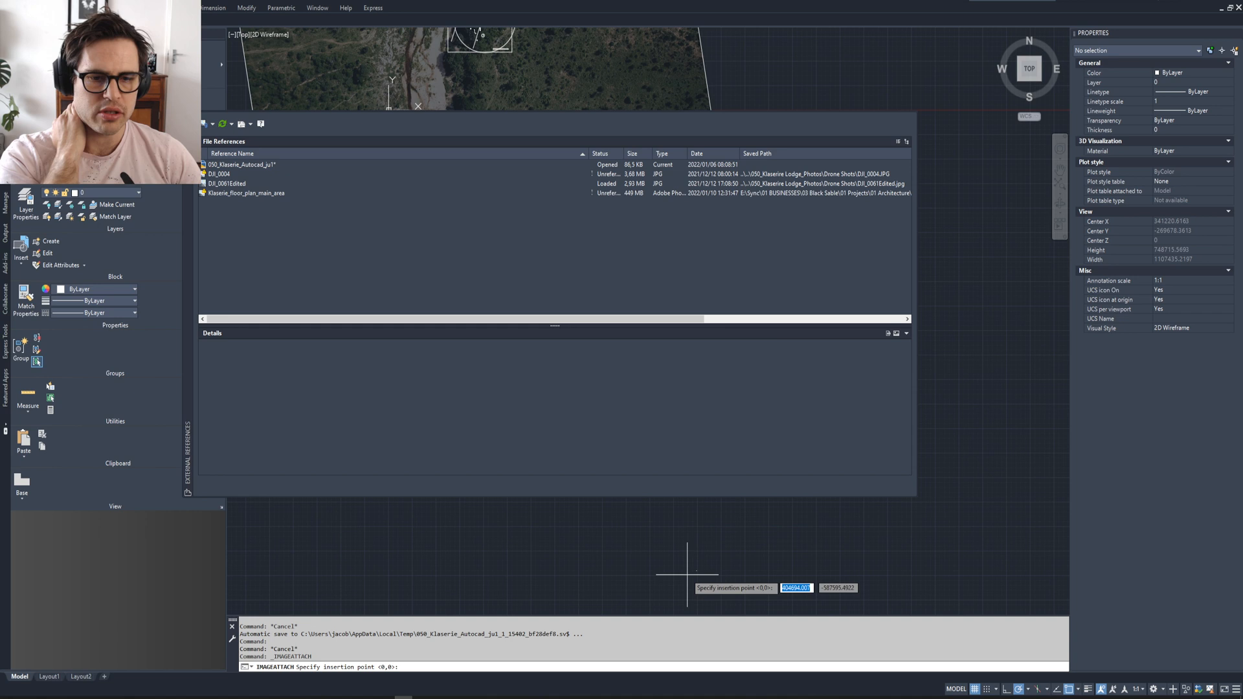
# Place the sketch at the picked insertion point and set its Fade to 67
pyautogui.click(686, 571)
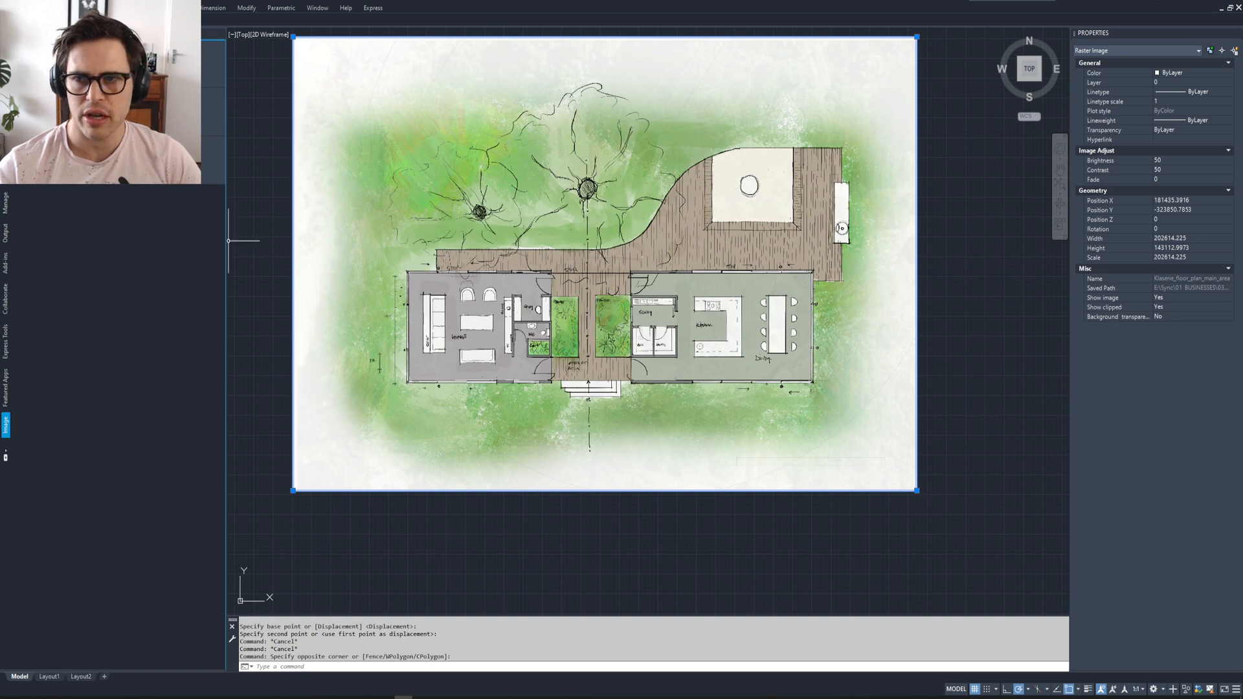
pyautogui.write('67')
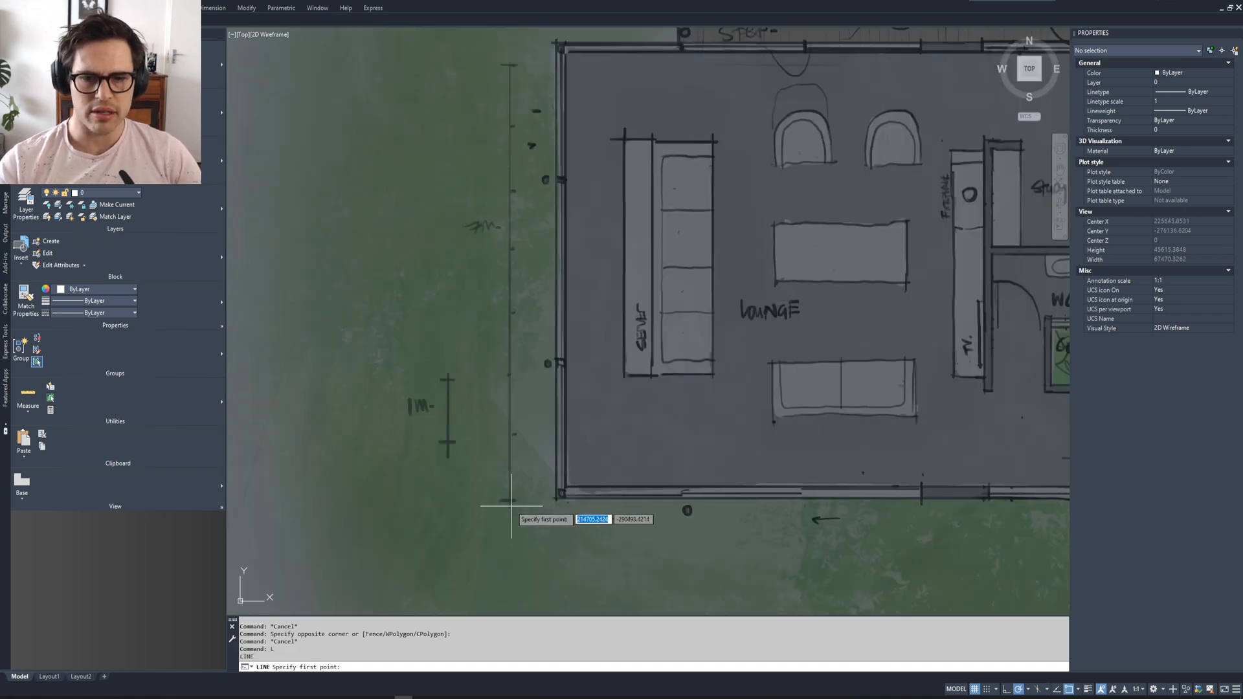
pyautogui.moveTo(556, 246)
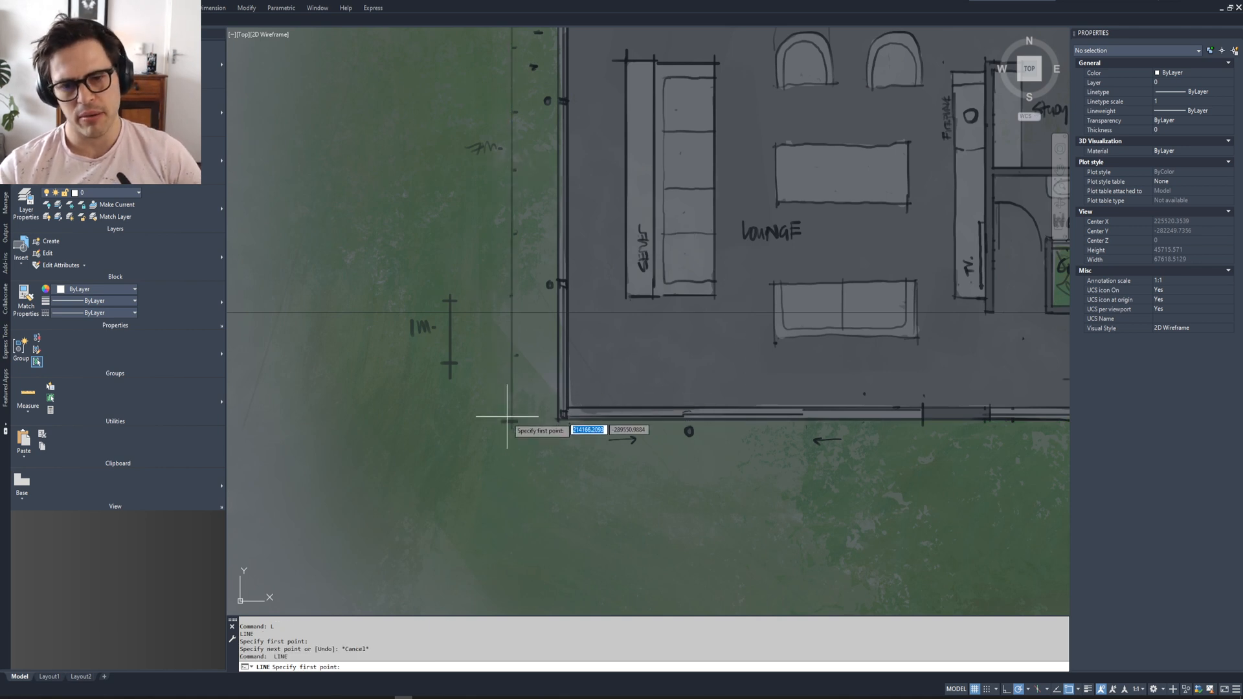
pyautogui.moveTo(511, 419)
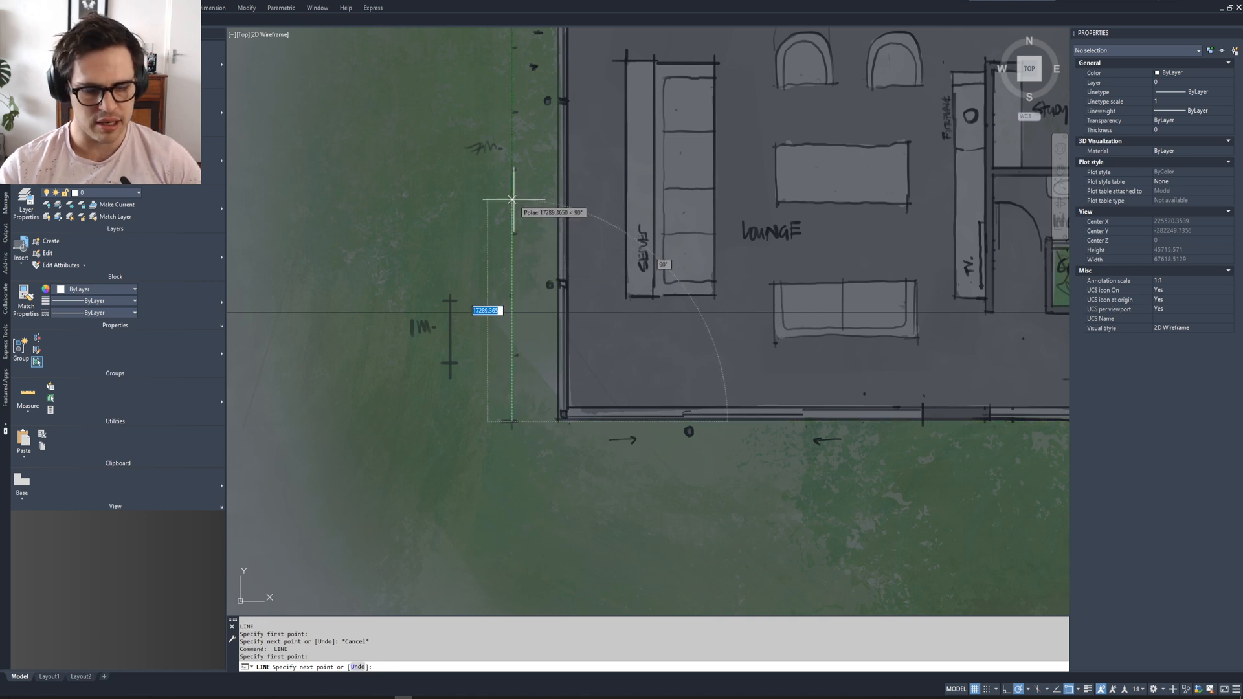
# Draw a 7000-unit vertical reference line upward beside the sketch's 7 m scale mark
pyautogui.write('7000')
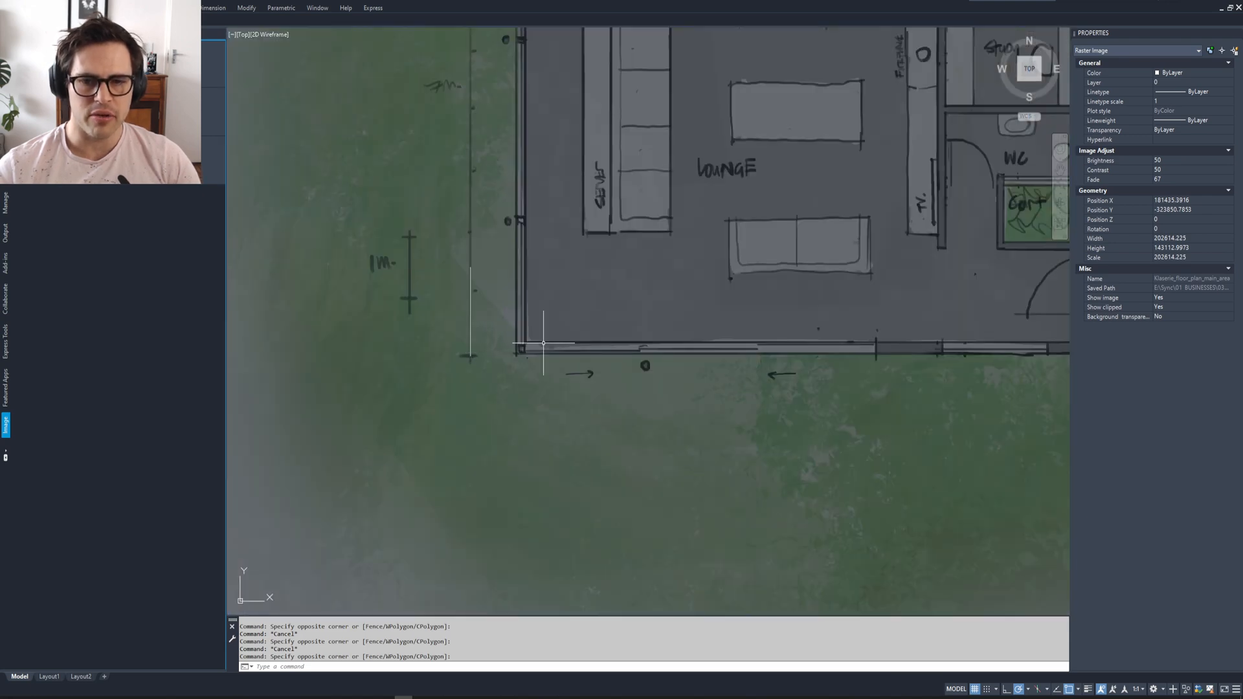
# Scale the sketch by Reference from the line's bottom so its 7 m mark spans 7000 units
pyautogui.write('SC')
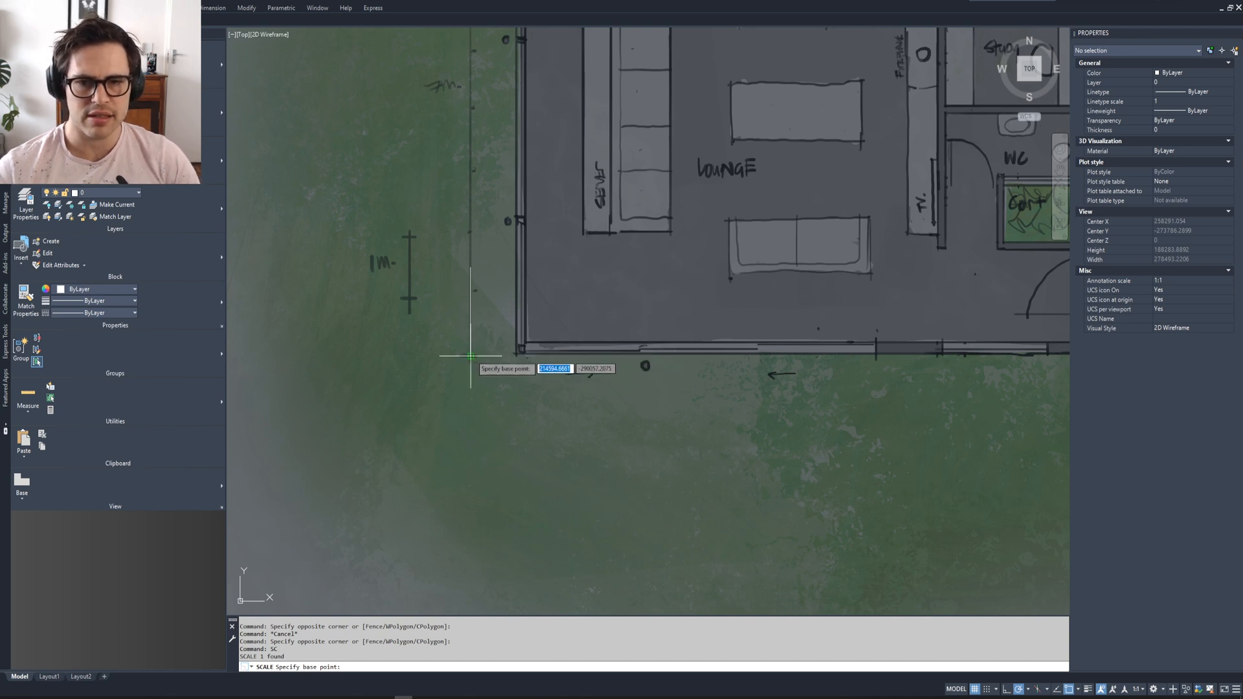
pyautogui.click(470, 355)
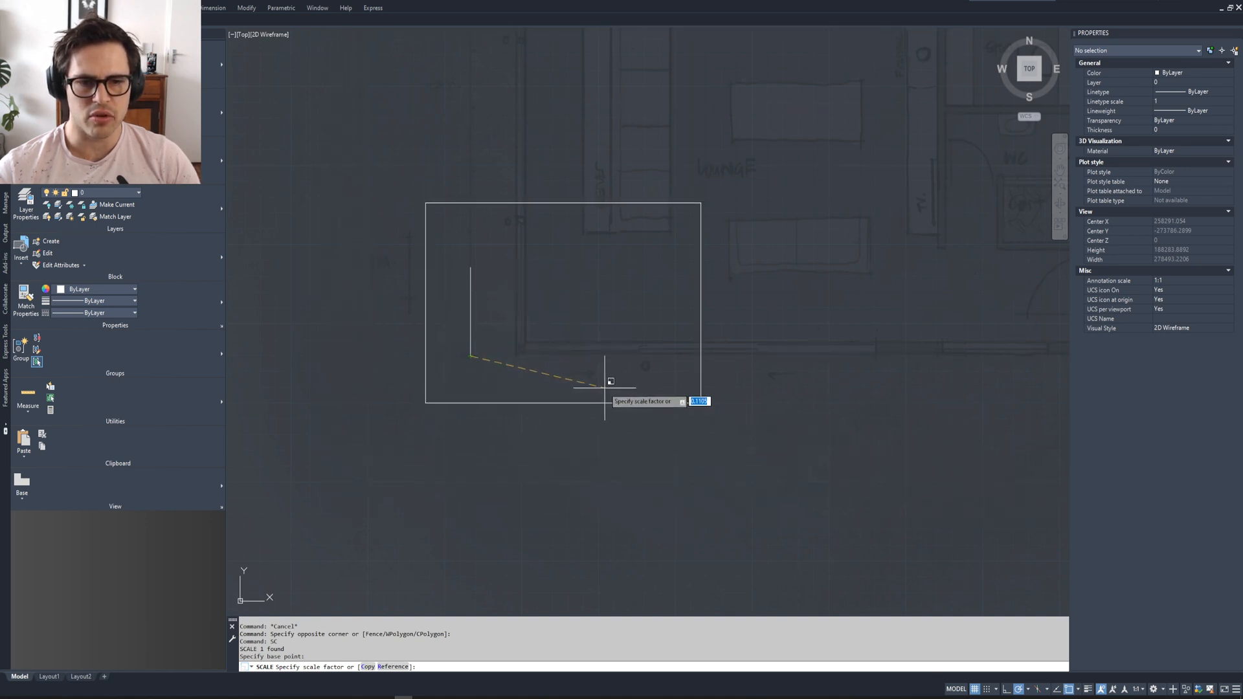
pyautogui.moveTo(684, 414)
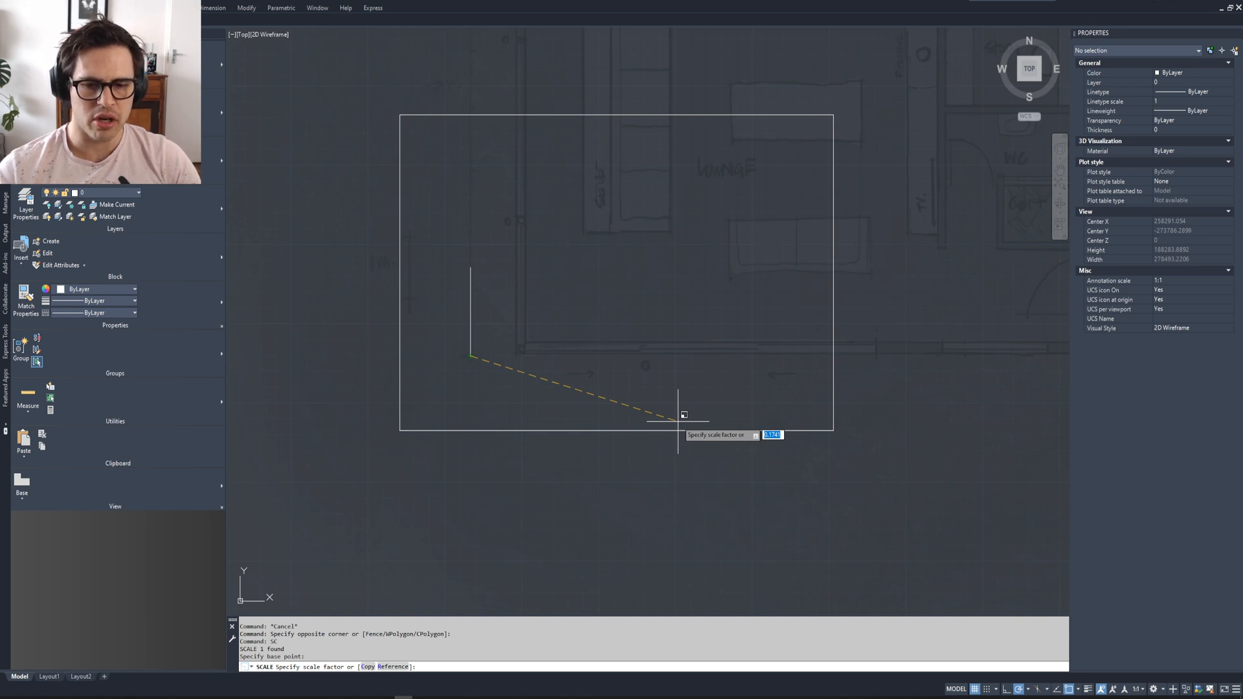
pyautogui.moveTo(434, 606)
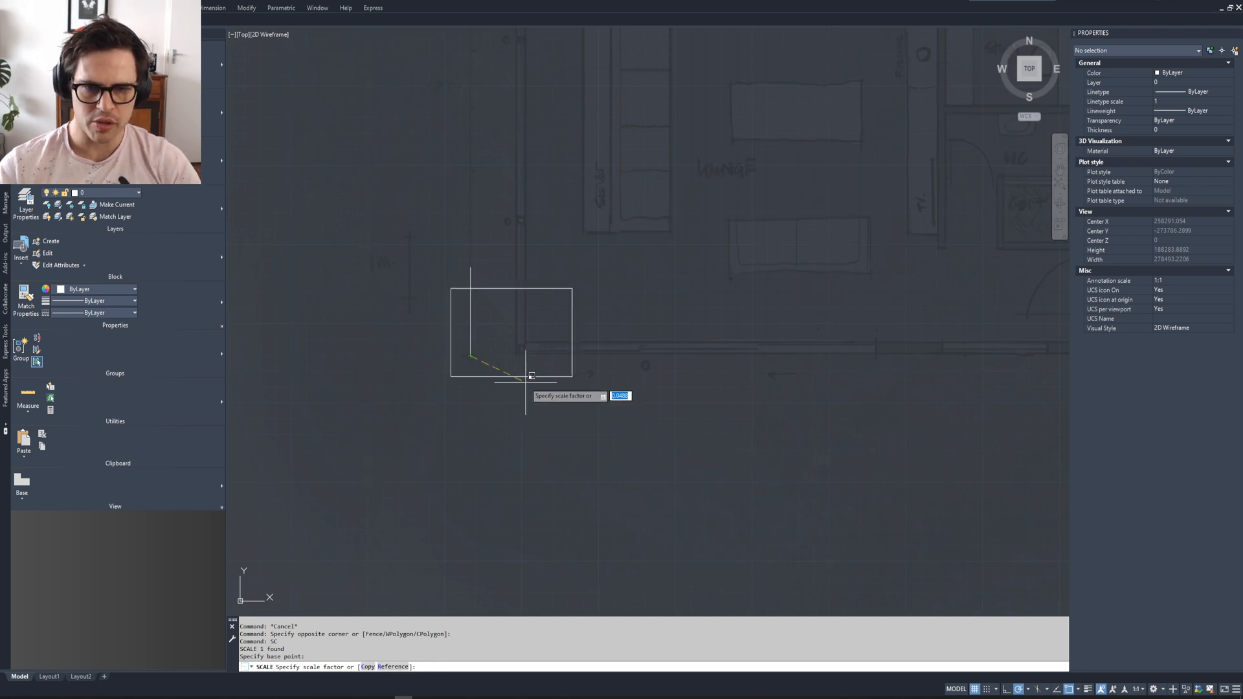
pyautogui.write('ref')
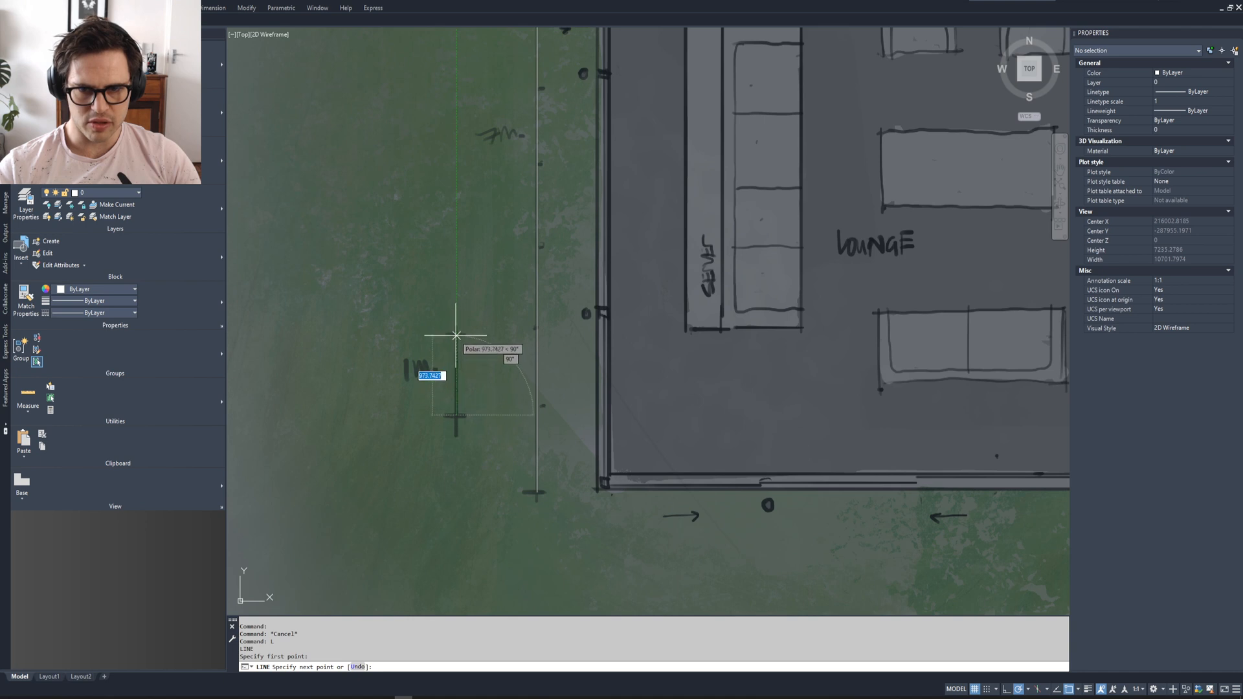
pyautogui.moveTo(457, 332)
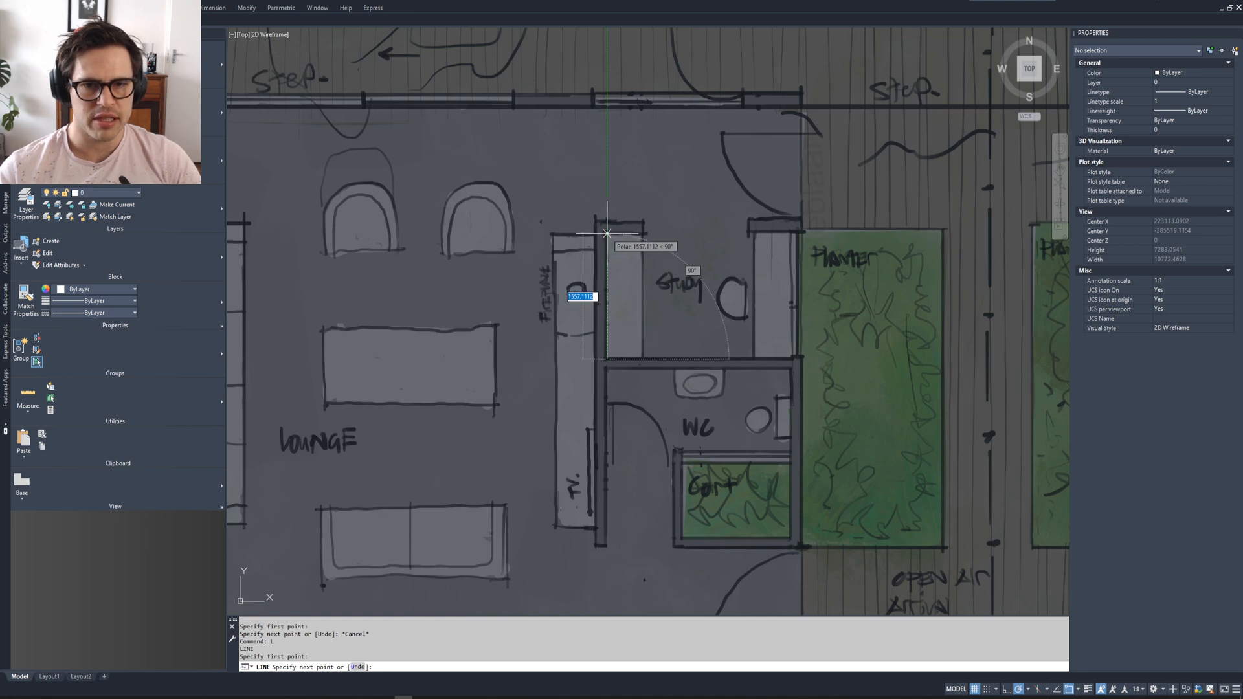
pyautogui.moveTo(606, 232)
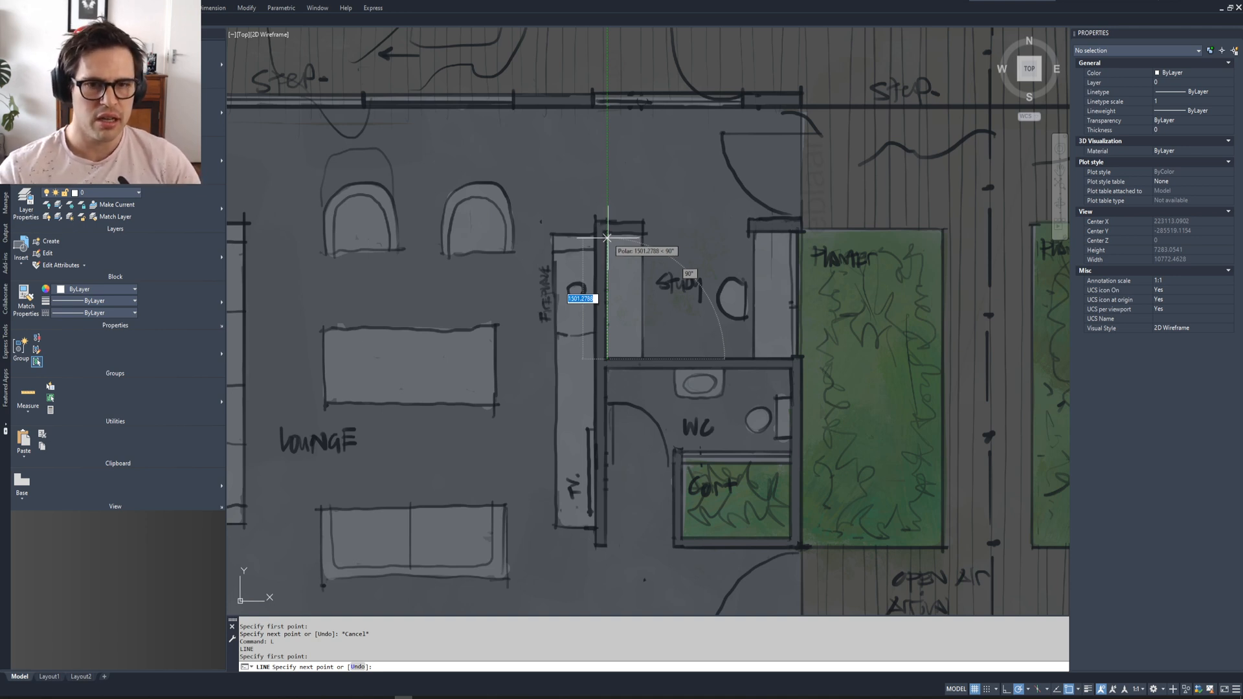
# Trace the study walls with line segments of 1550, 6000 and 500 units
pyautogui.write('1550')
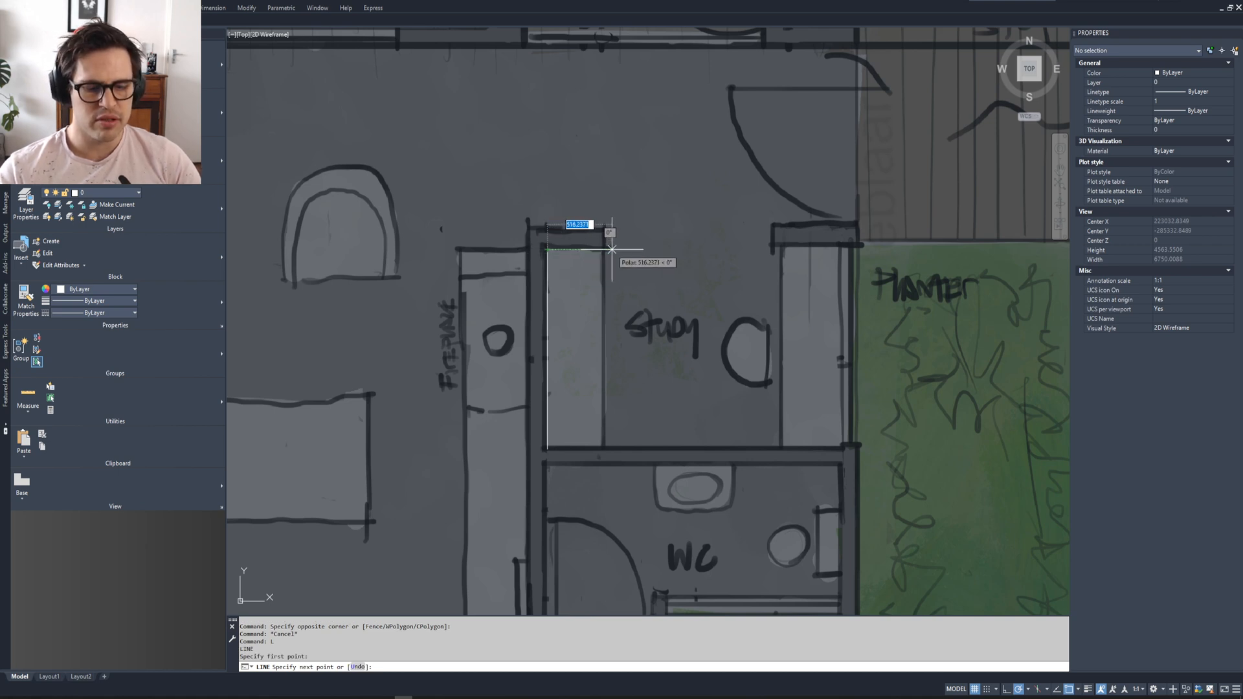
pyautogui.write('6000')
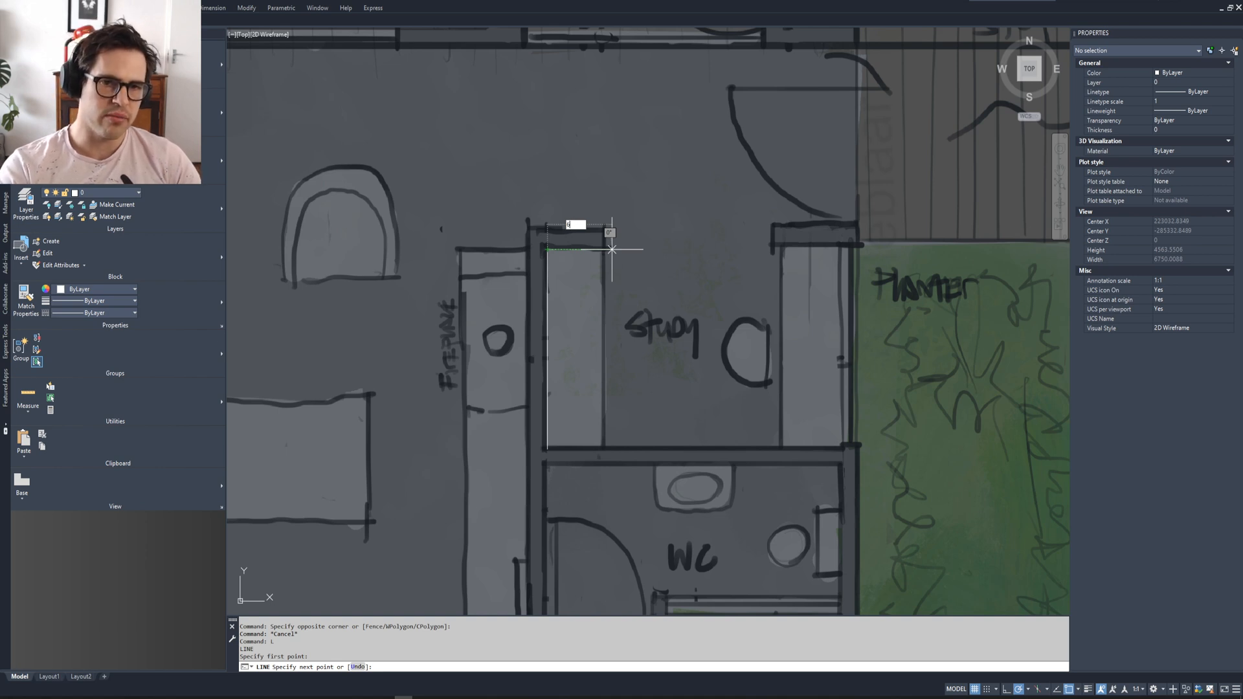
pyautogui.write('500')
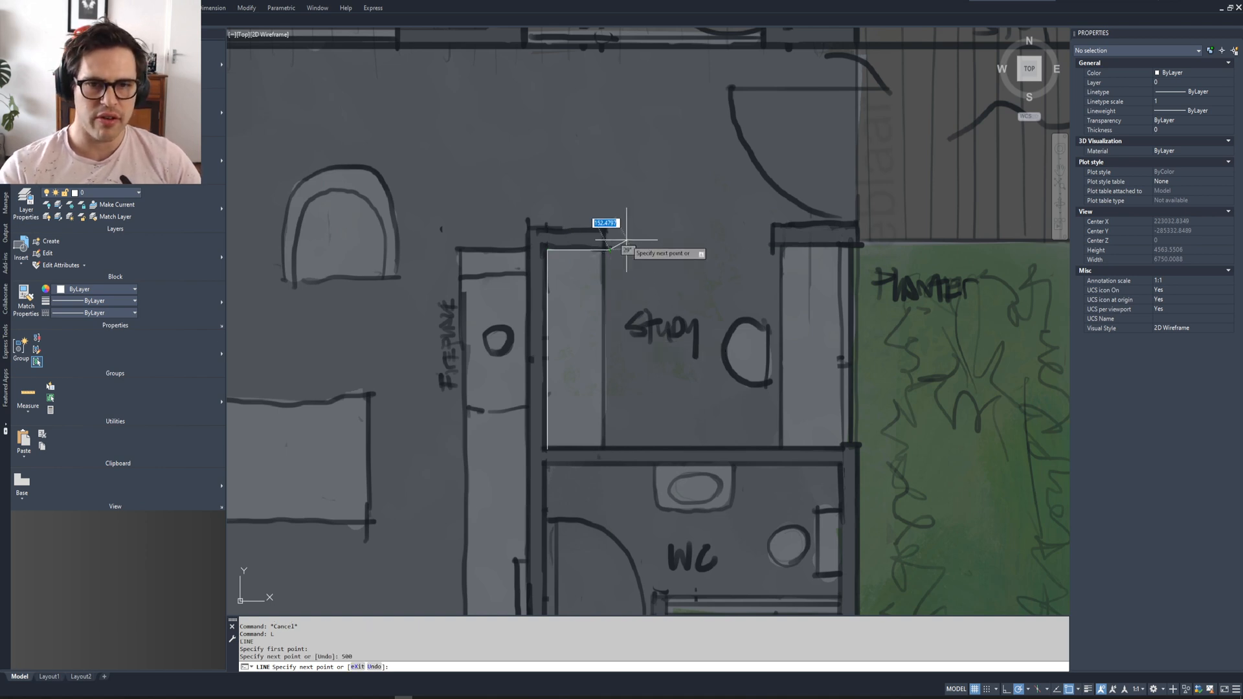